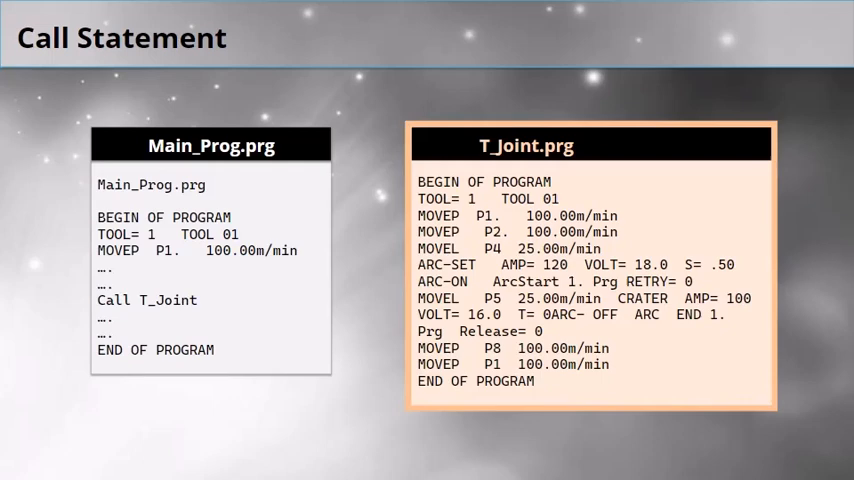
mouse_move(222, 300)
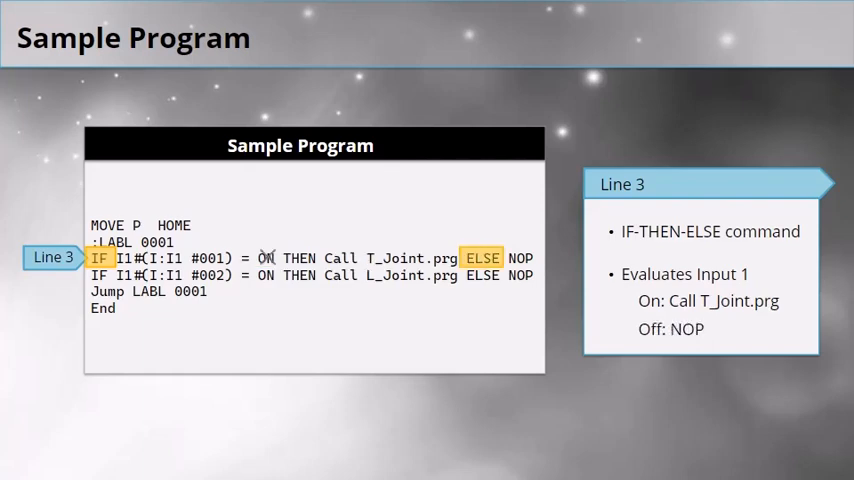
Advance to the Sample Program slide and follow the Line 3 IF-THEN-ELSE callout.
double_click(520, 258)
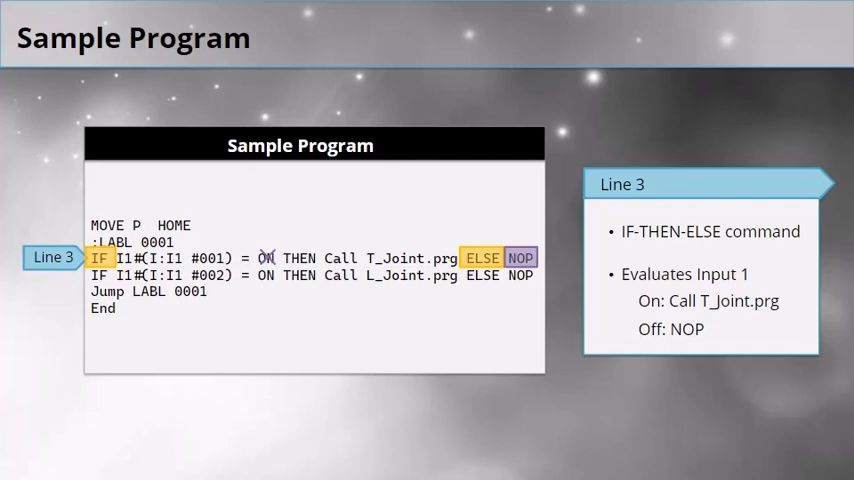
key("Right")
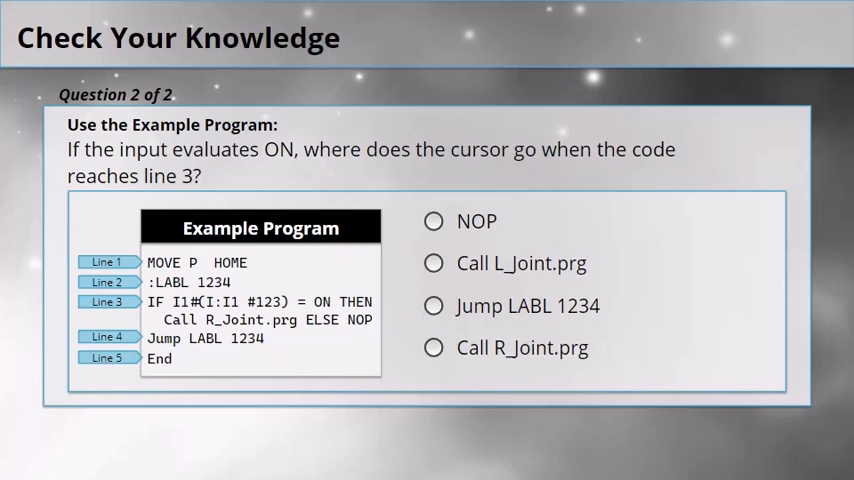
Answer question 2 of 2 with Call R_Joint.prg and view the feedback explanation.
left_click(434, 348)
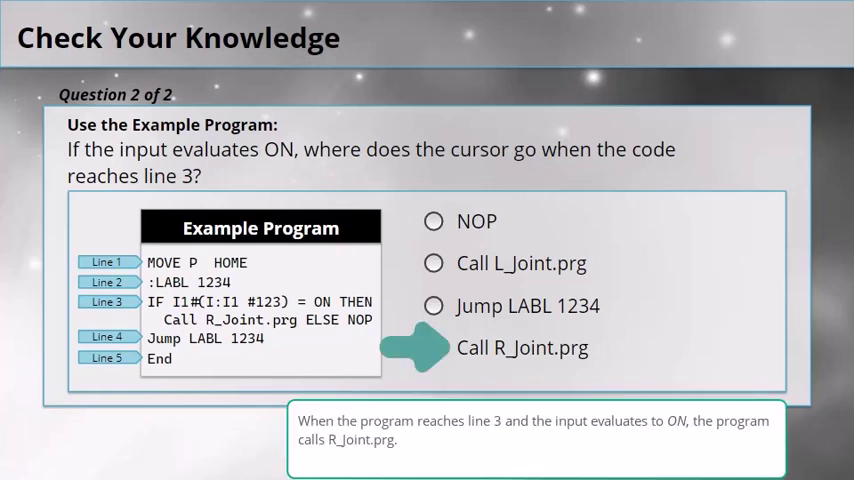